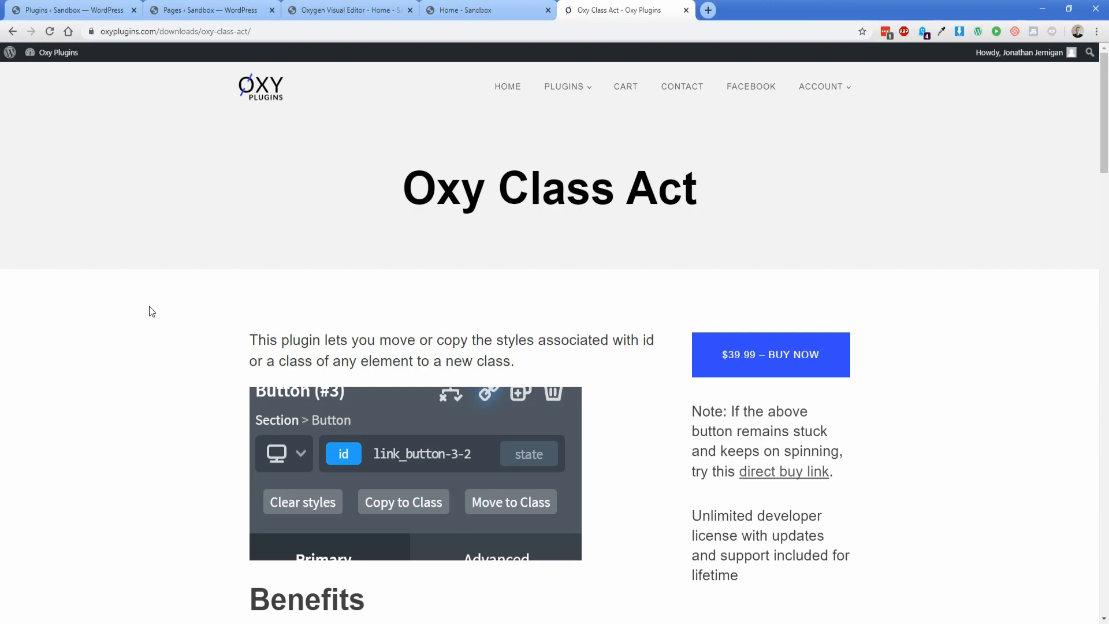
{"action": "mouse_move", "coordinate": [166, 304]}
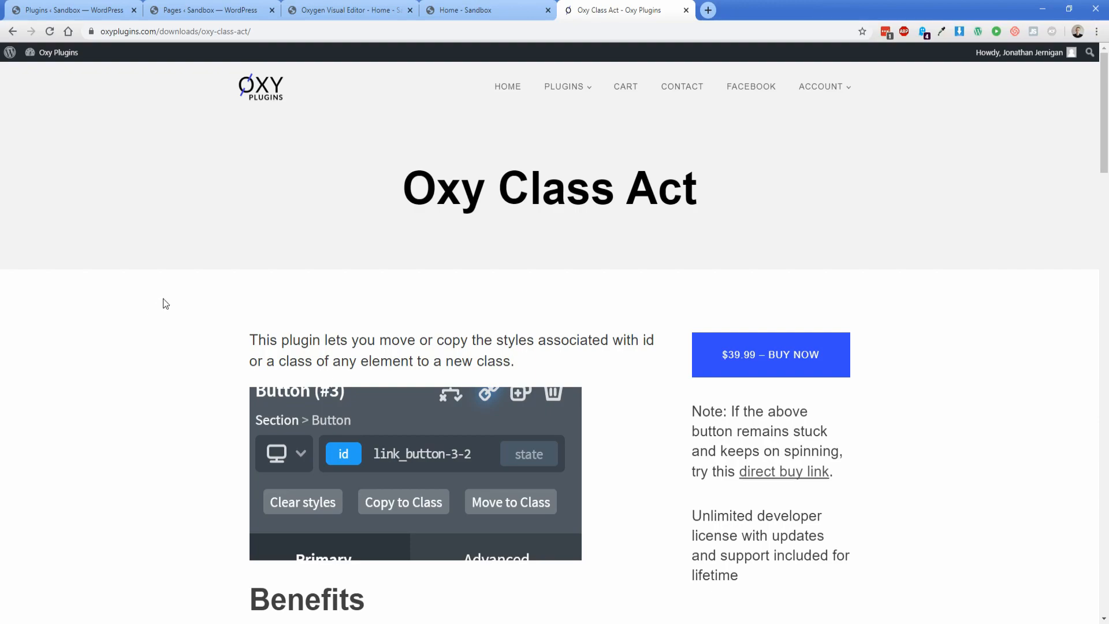
{"action": "mouse_move", "coordinate": [267, 286]}
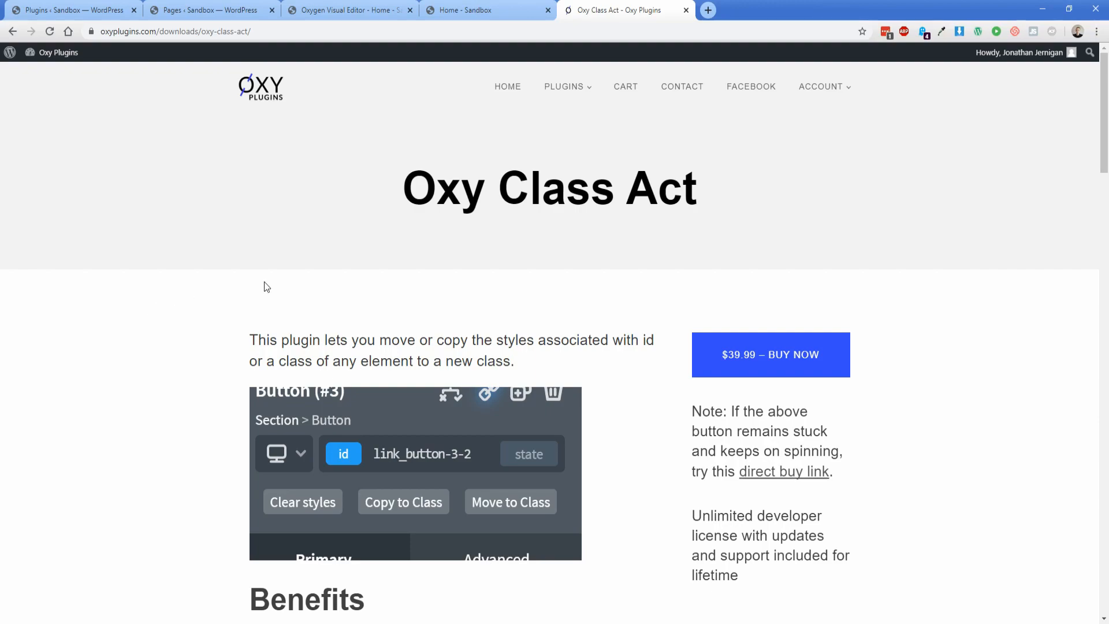
{"action": "mouse_move", "coordinate": [564, 86]}
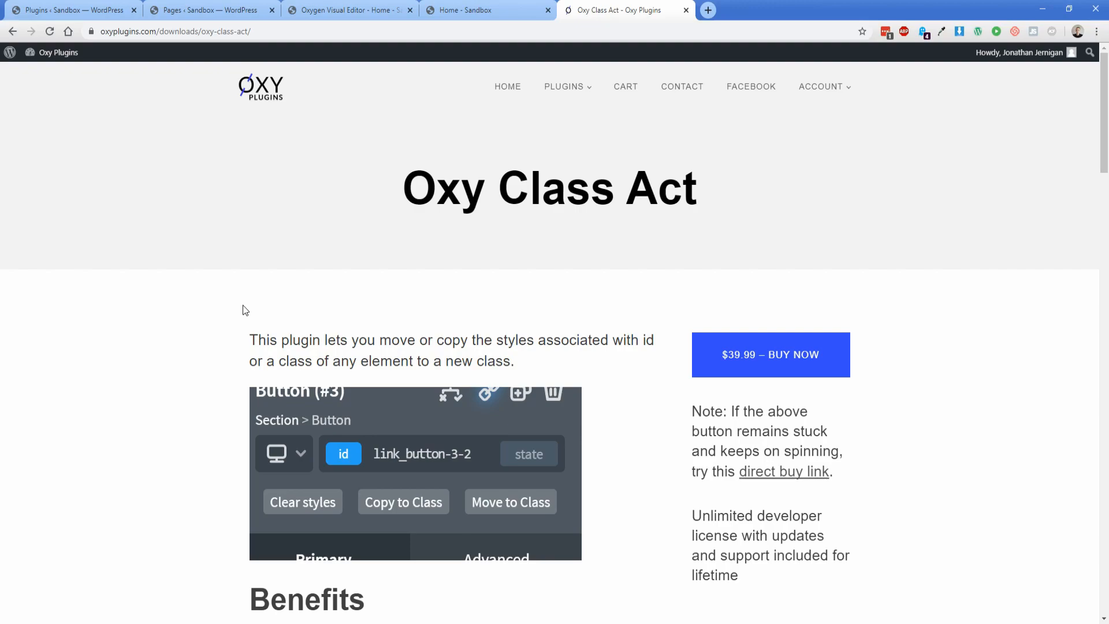
{"action": "mouse_move", "coordinate": [193, 220]}
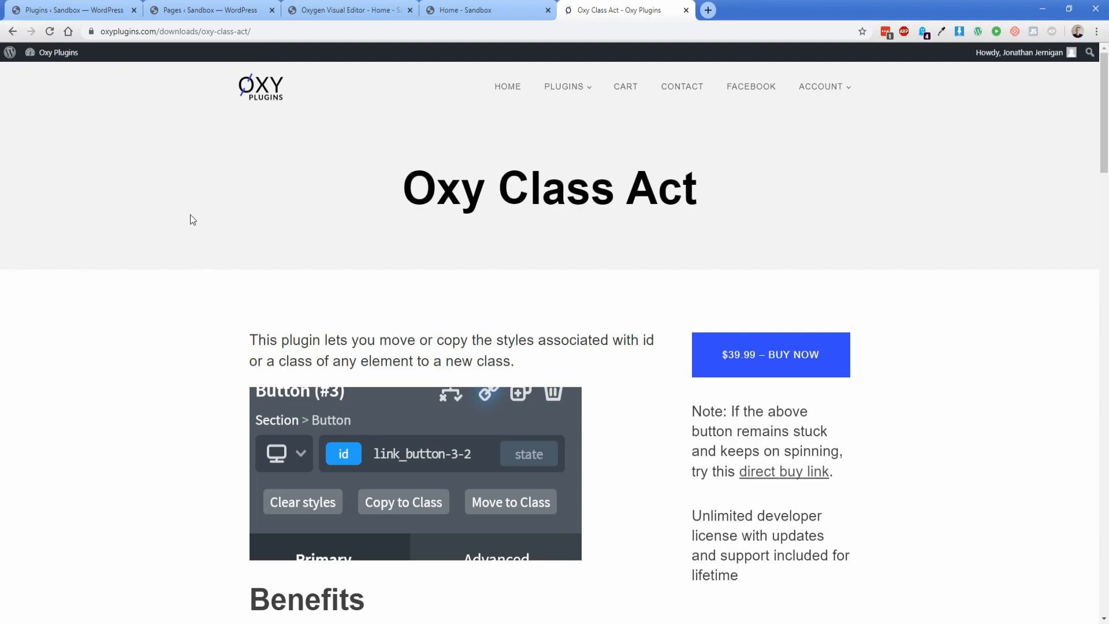
{"action": "mouse_move", "coordinate": [375, 212]}
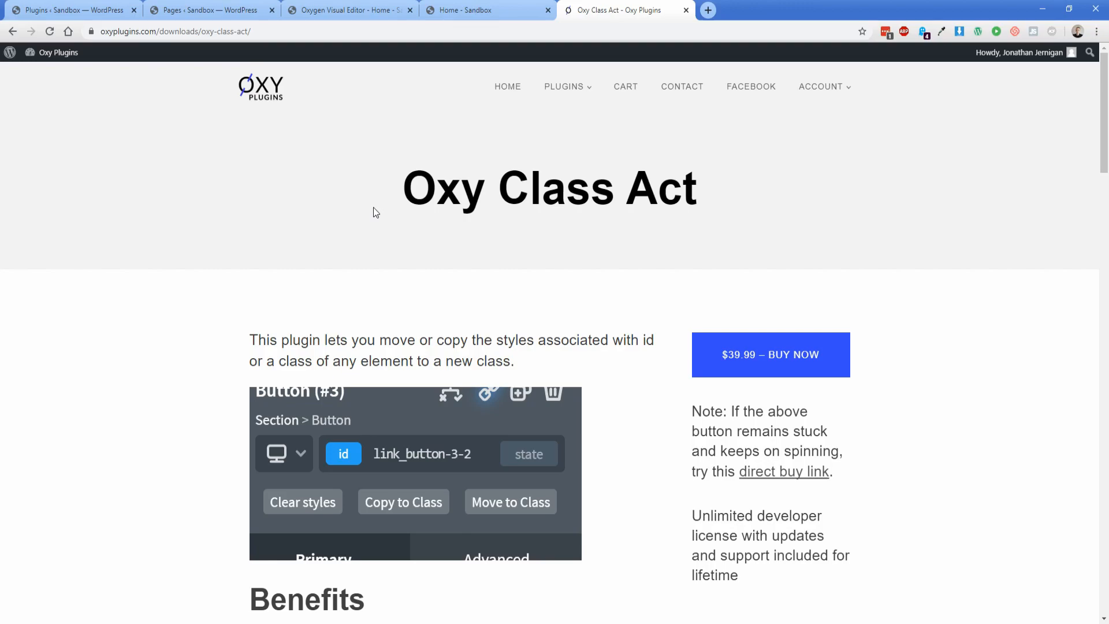
{"action": "mouse_move", "coordinate": [354, 222]}
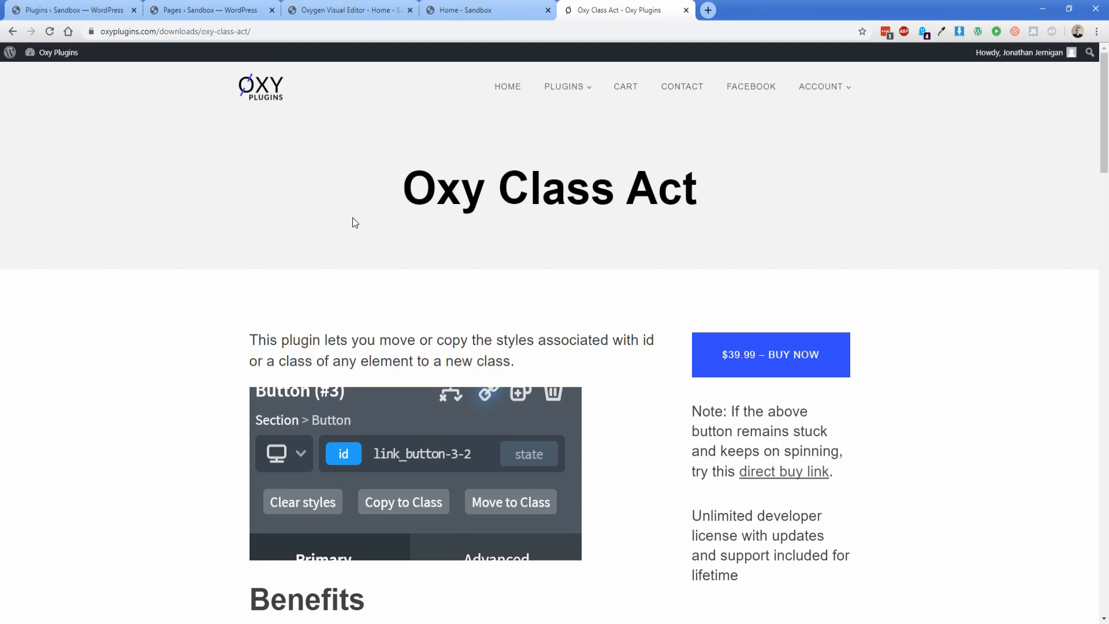
{"action": "mouse_move", "coordinate": [451, 28]}
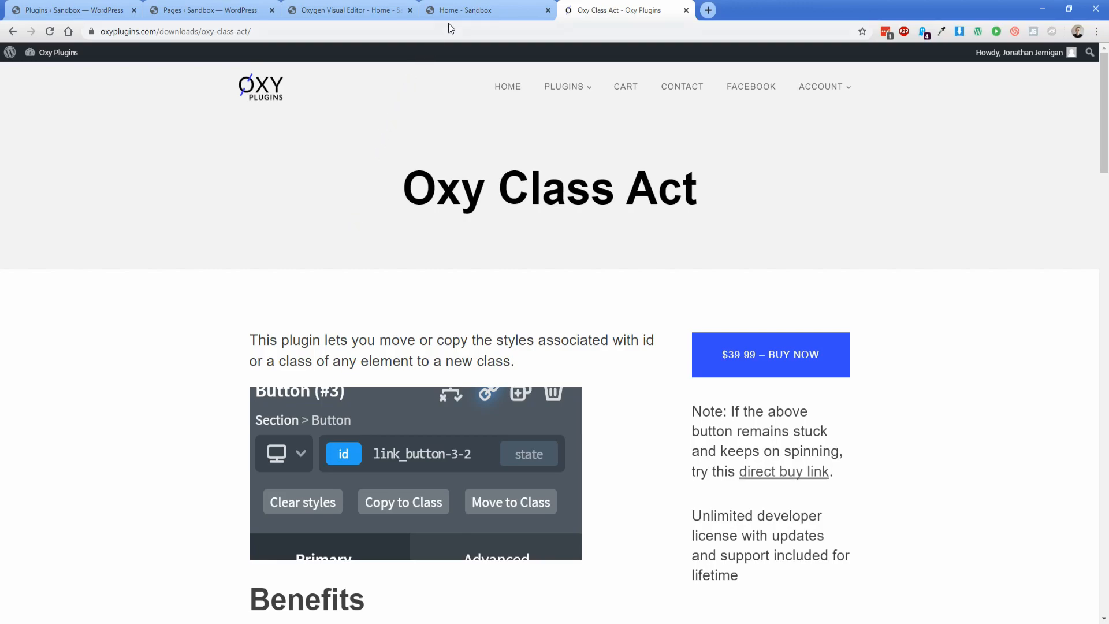
View the live sandbox home page down to the 2020/2019/2018 tabs and back to the hero.
{"action": "left_click", "coordinate": [481, 10]}
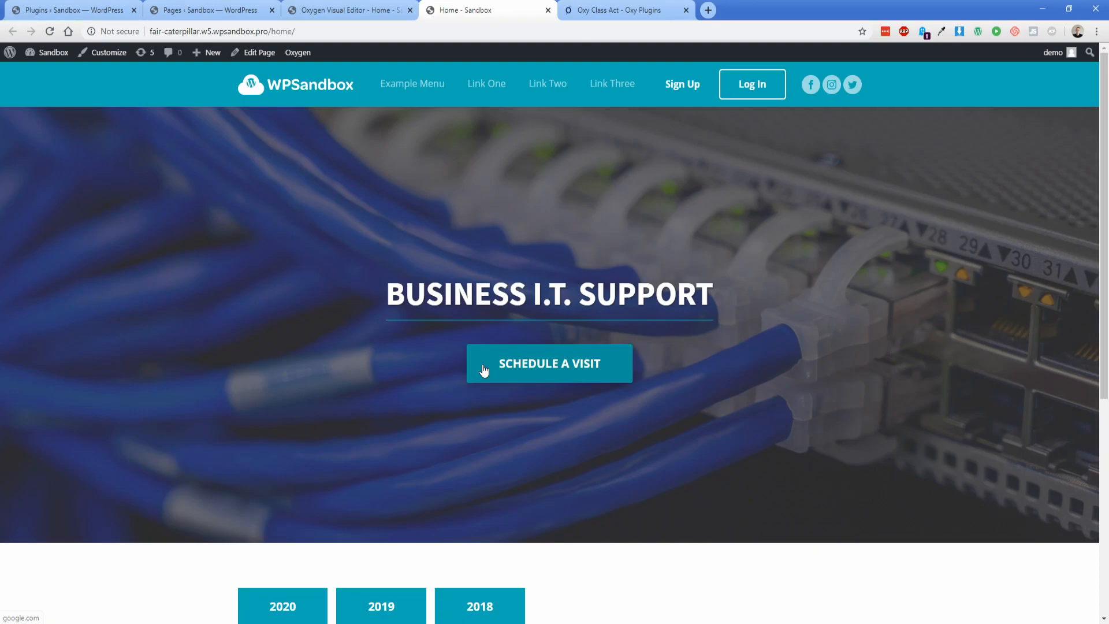
{"action": "mouse_move", "coordinate": [485, 371]}
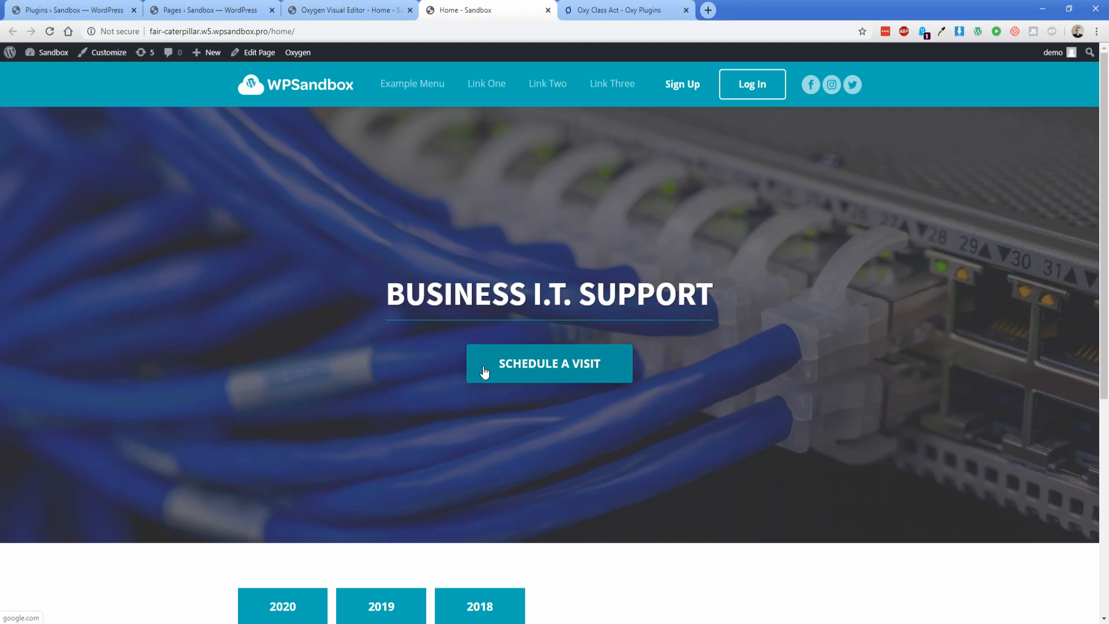
{"action": "mouse_move", "coordinate": [485, 367]}
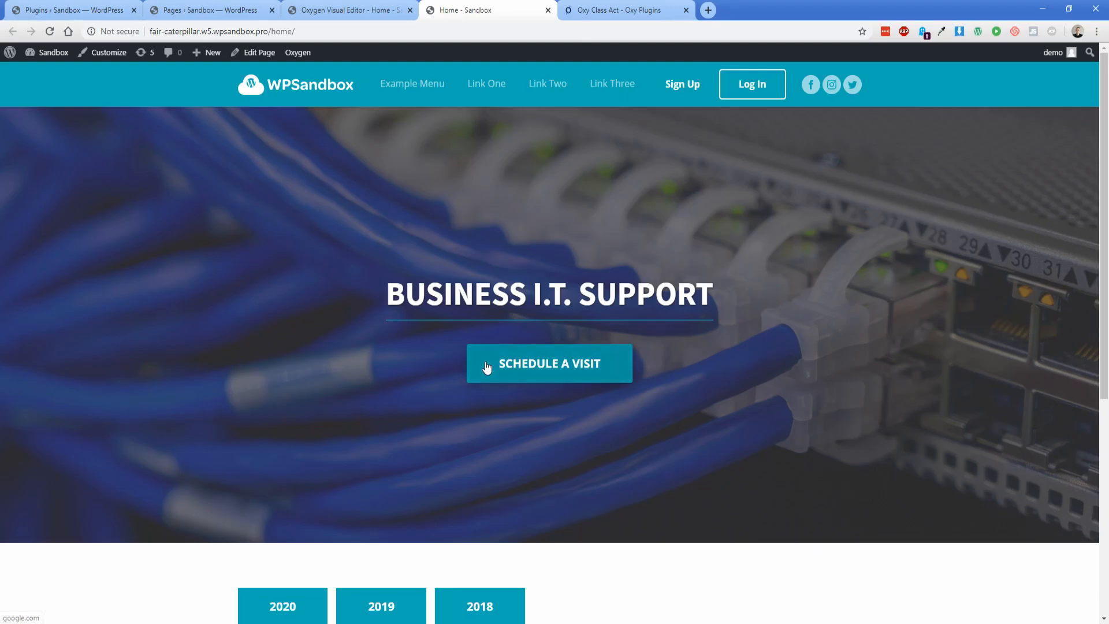
{"action": "scroll", "scroll_direction": "down", "scroll_amount": 3}
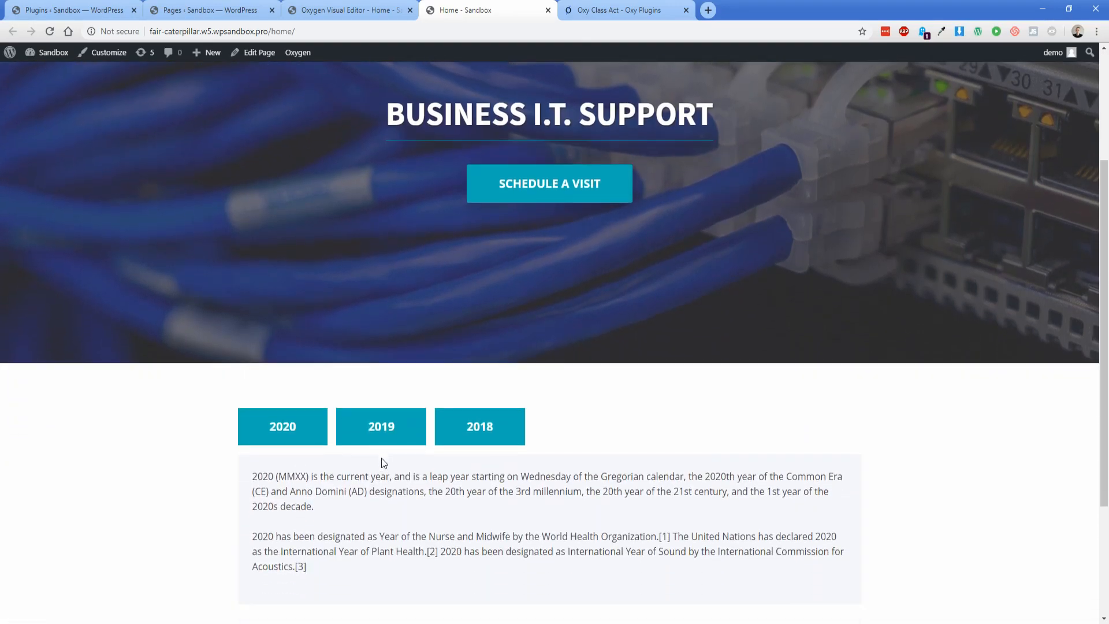
{"action": "left_click", "coordinate": [478, 426]}
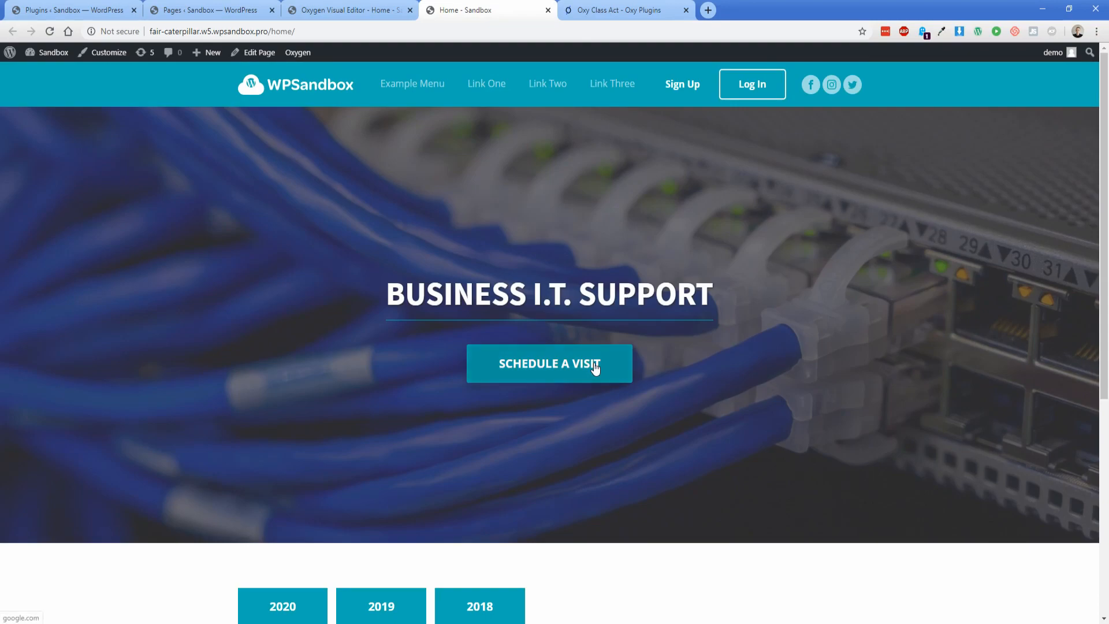
{"action": "mouse_move", "coordinate": [509, 380]}
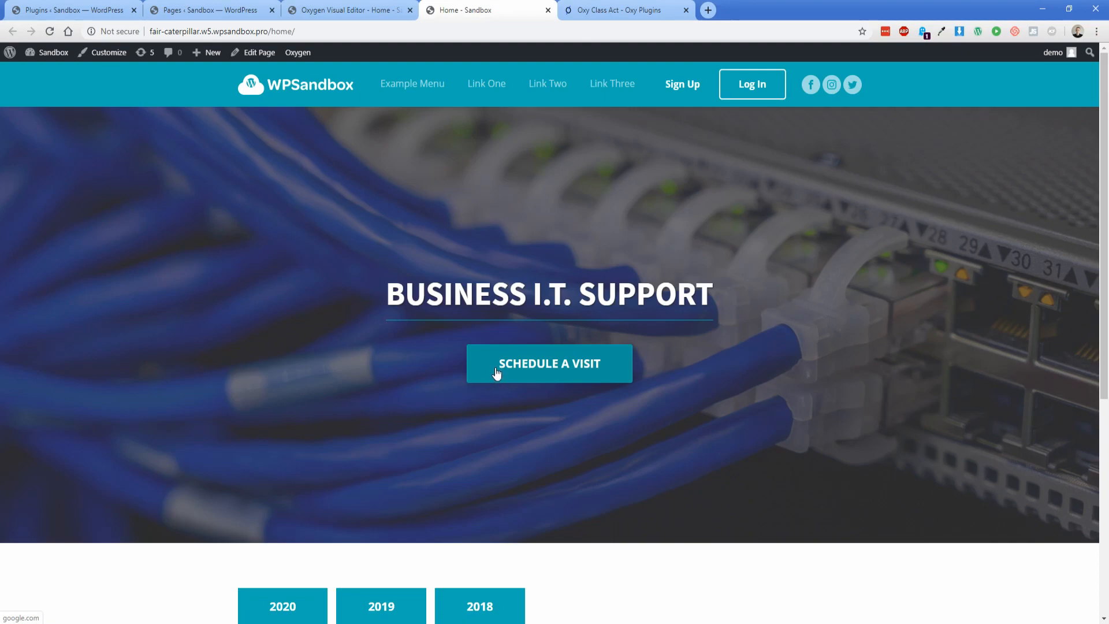
{"action": "mouse_move", "coordinate": [428, 232]}
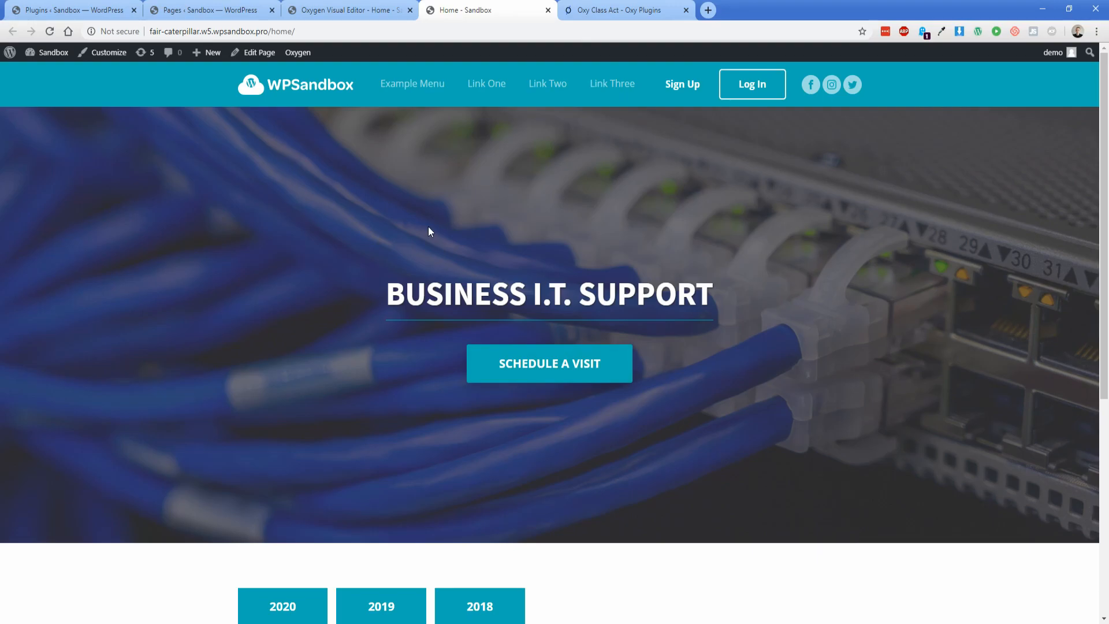
Show the WordPress installed plugins list with Oxy Class Act and Oxygen active.
{"action": "left_click", "coordinate": [70, 11]}
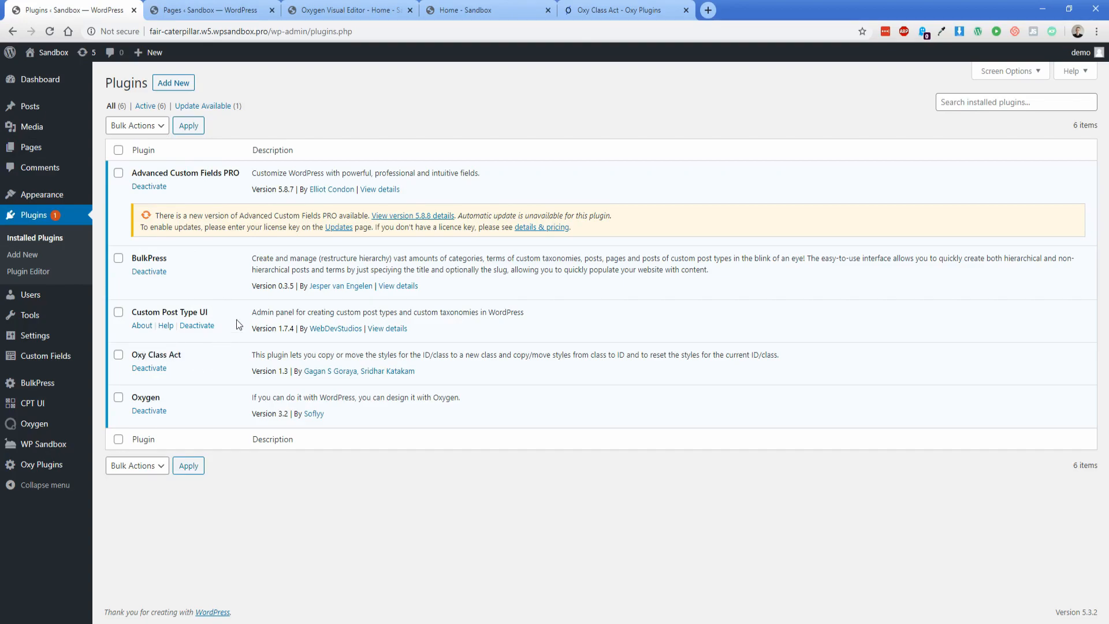
Edit the home page in Oxygen and select the Schedule a Visit button's ID settings.
{"action": "left_click", "coordinate": [347, 10]}
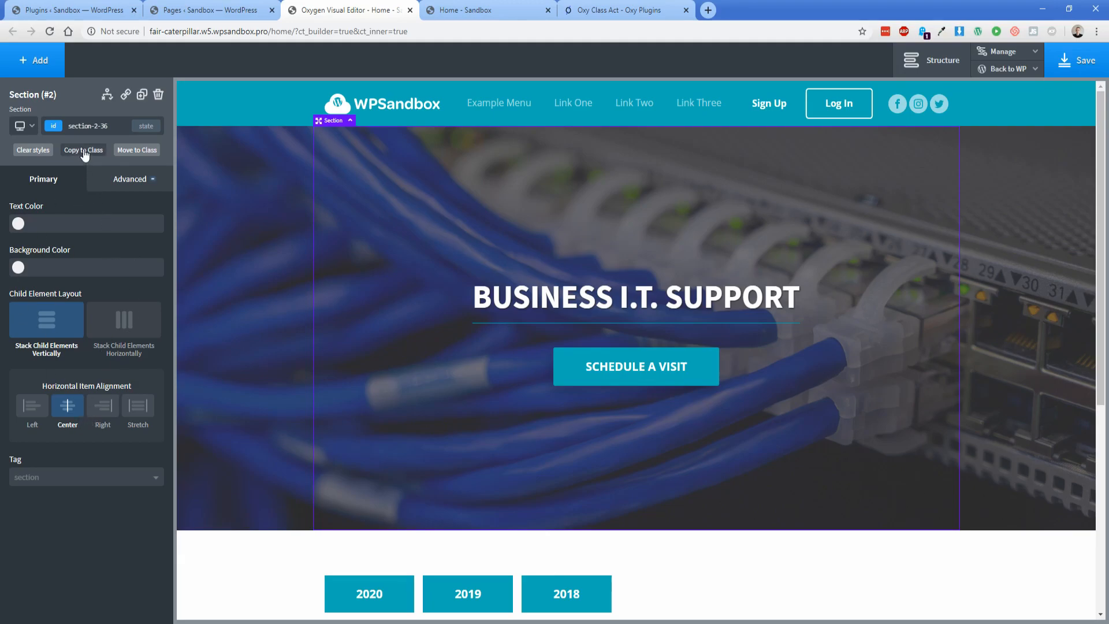
{"action": "mouse_move", "coordinate": [114, 186]}
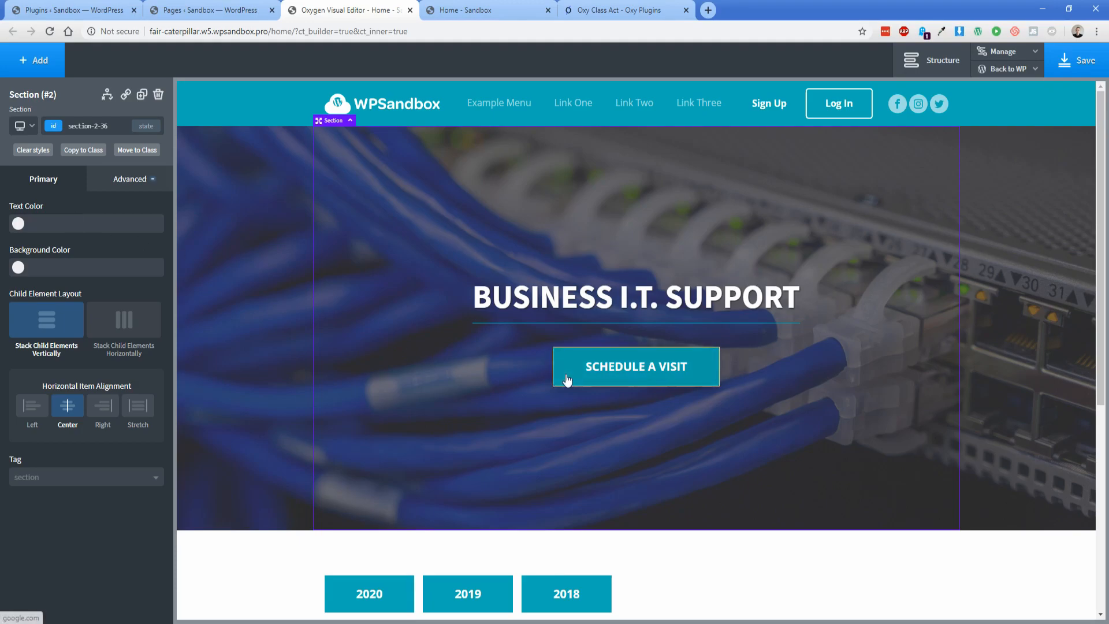
{"action": "left_click", "coordinate": [634, 366]}
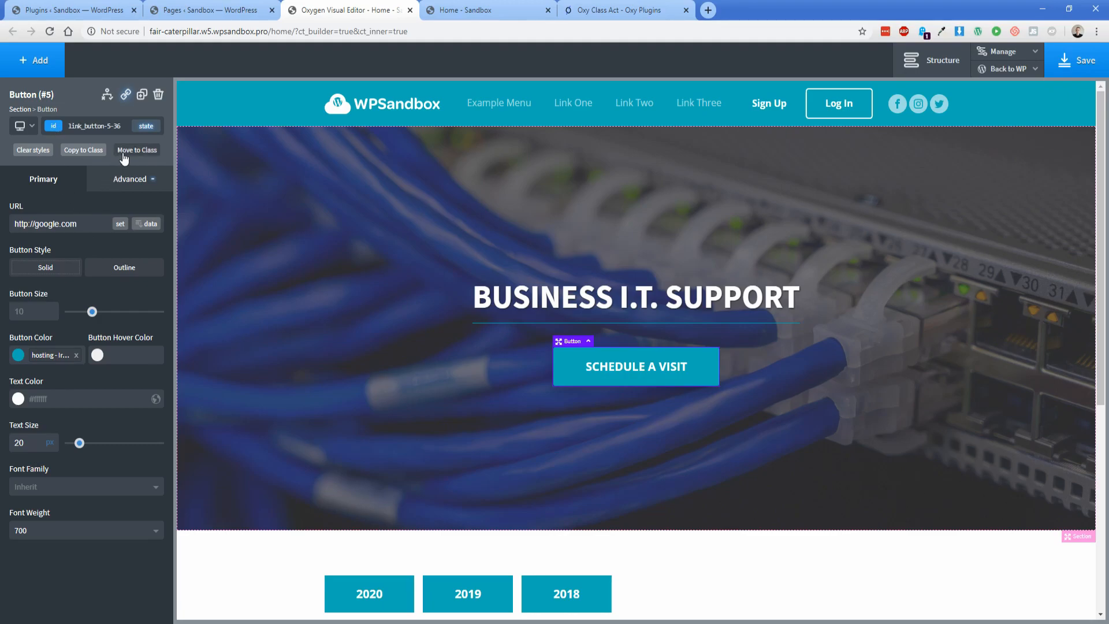
Move the button's ID styles onto new class standard-button-1, leaving the ID blank.
{"action": "left_click", "coordinate": [137, 150]}
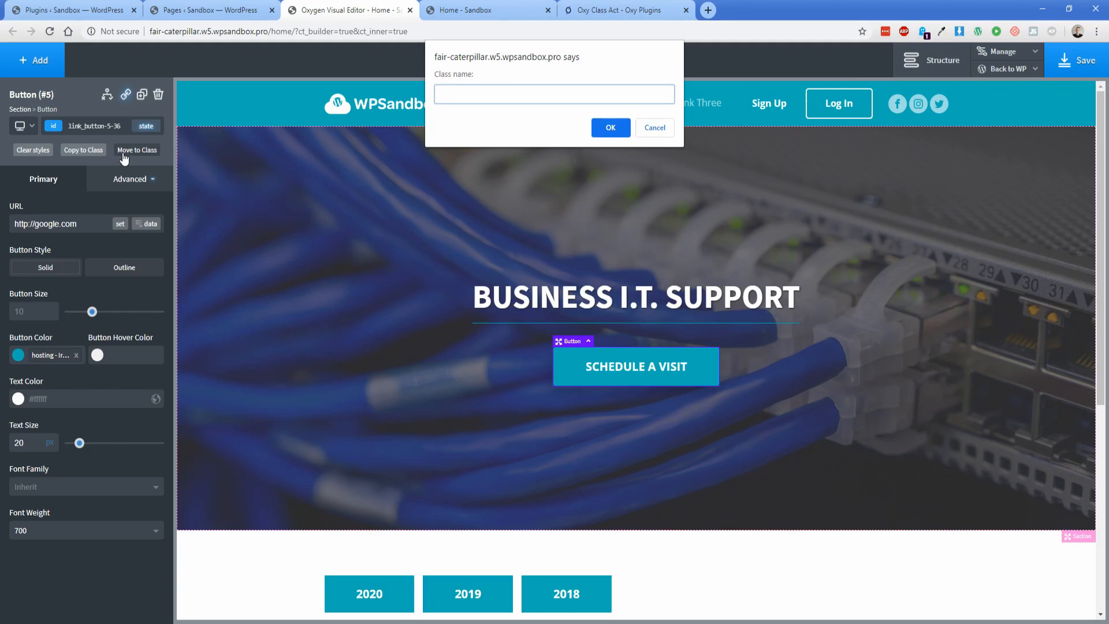
{"action": "type", "text": "standard"}
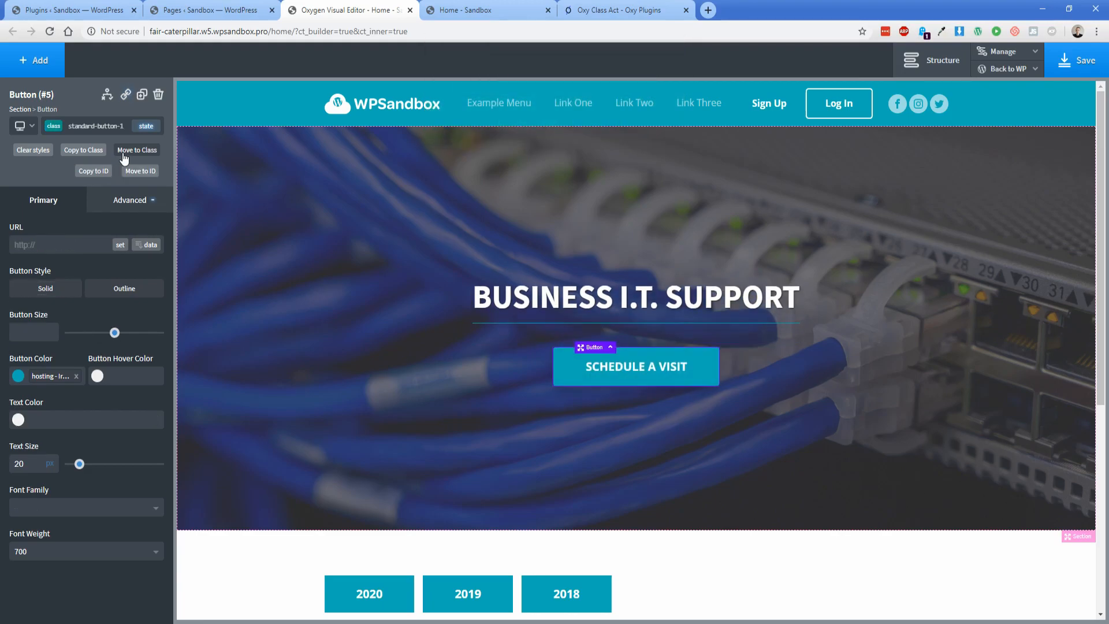
{"action": "left_click", "coordinate": [53, 126]}
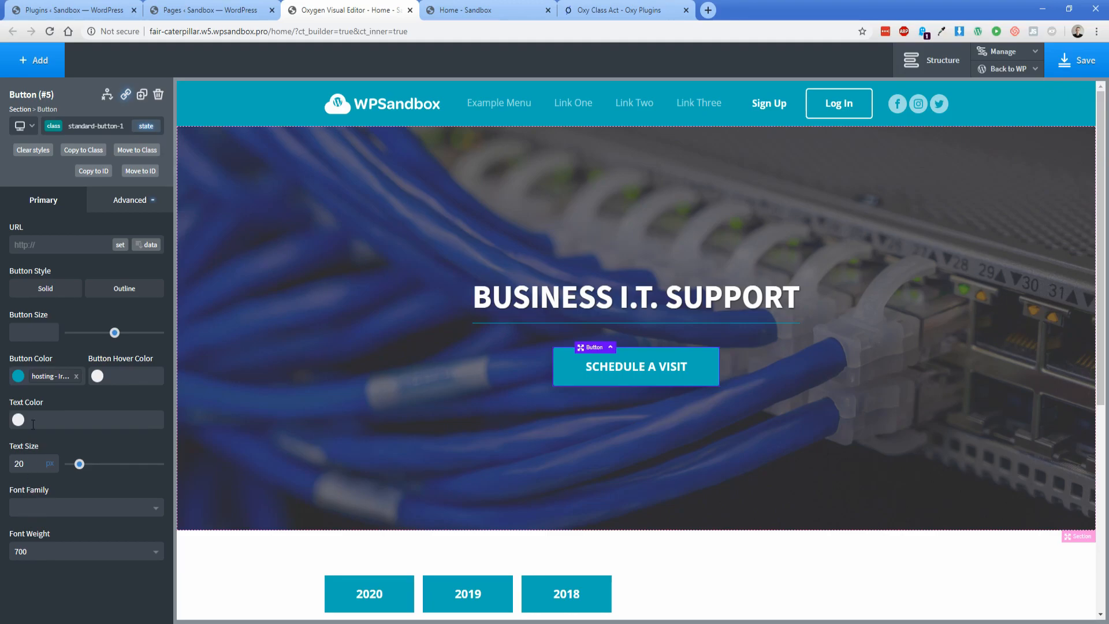
{"action": "left_click", "coordinate": [145, 126]}
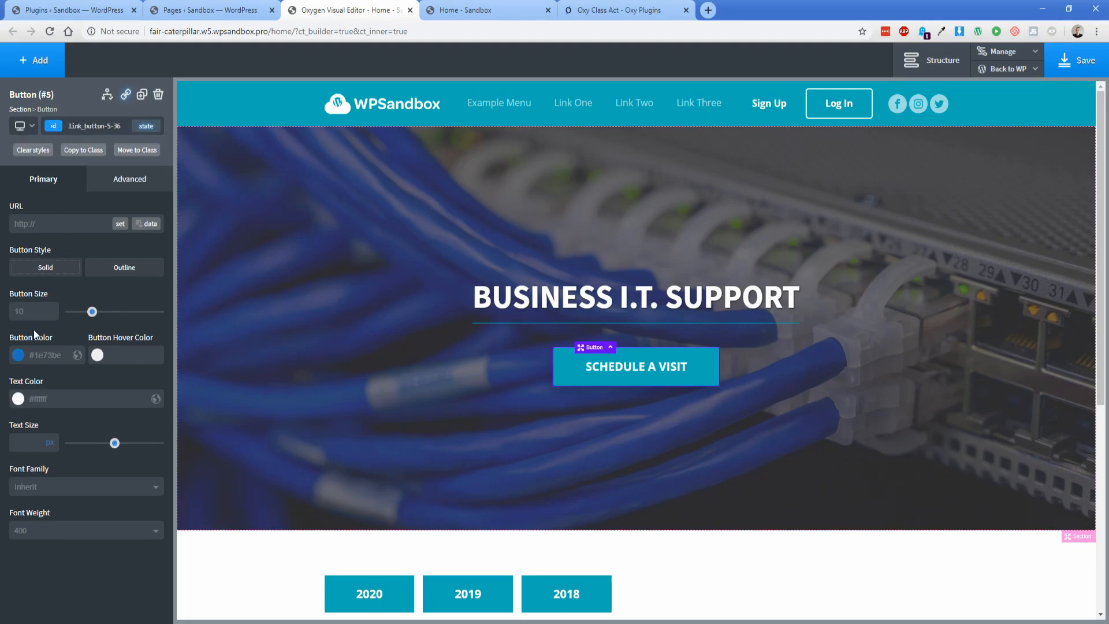
{"action": "mouse_move", "coordinate": [83, 541]}
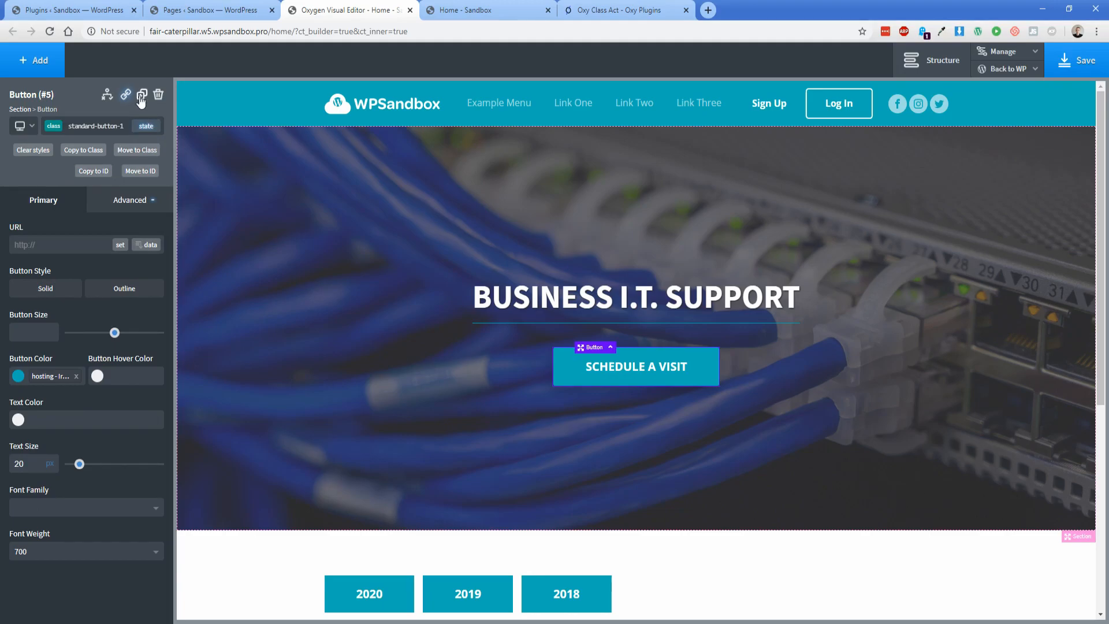
Duplicate the button and recolour standard-button-1 from the hosting palette so both copies update.
{"action": "left_click", "coordinate": [141, 94]}
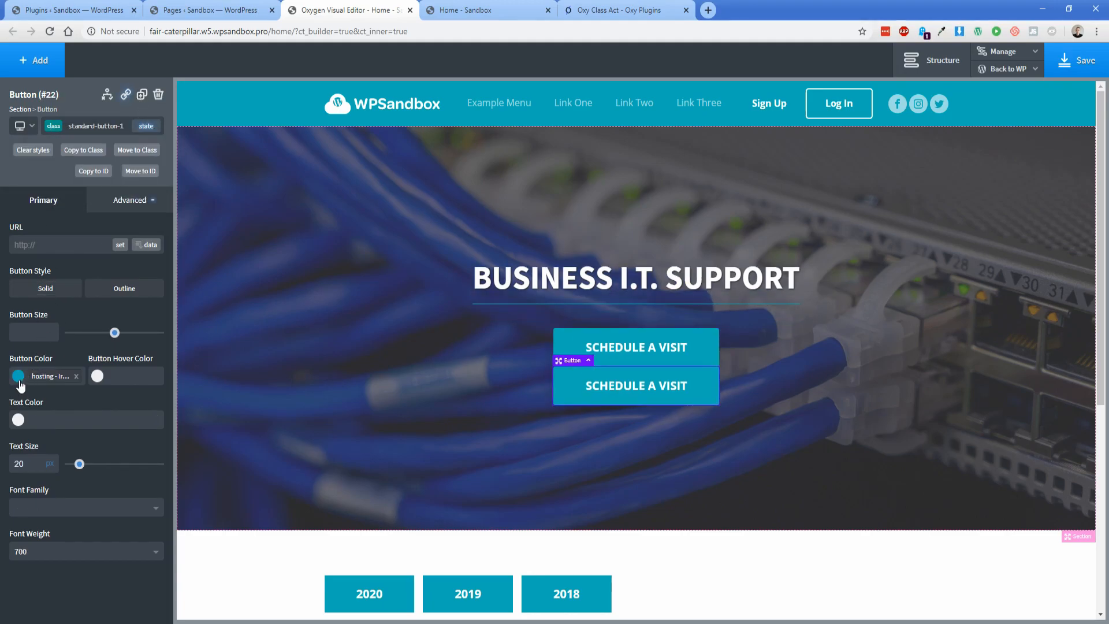
{"action": "left_click", "coordinate": [17, 375]}
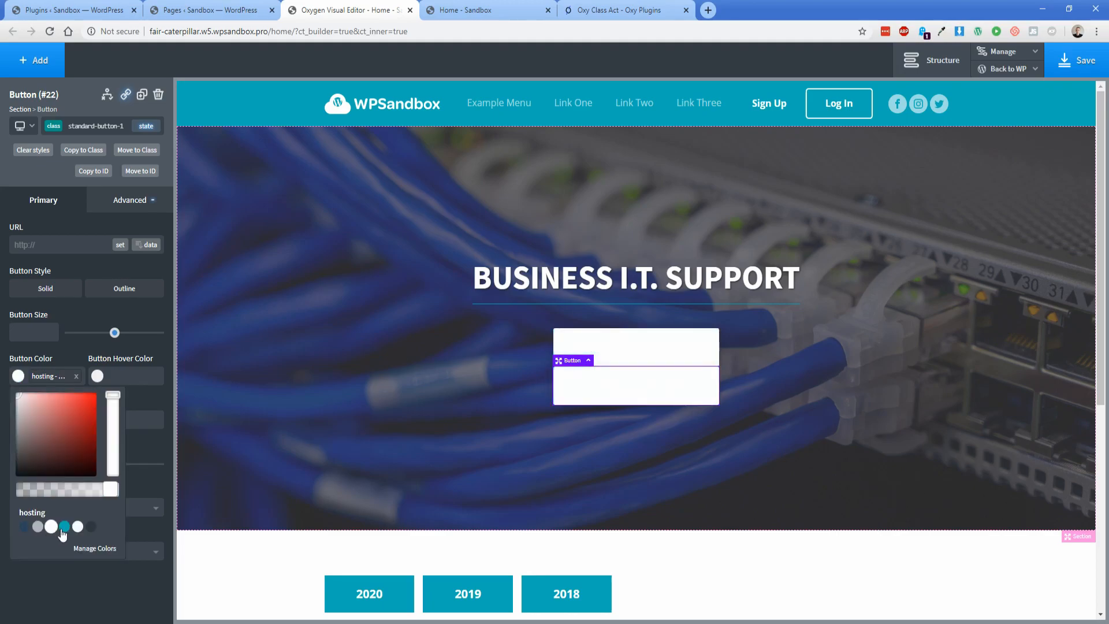
{"action": "left_click", "coordinate": [64, 527]}
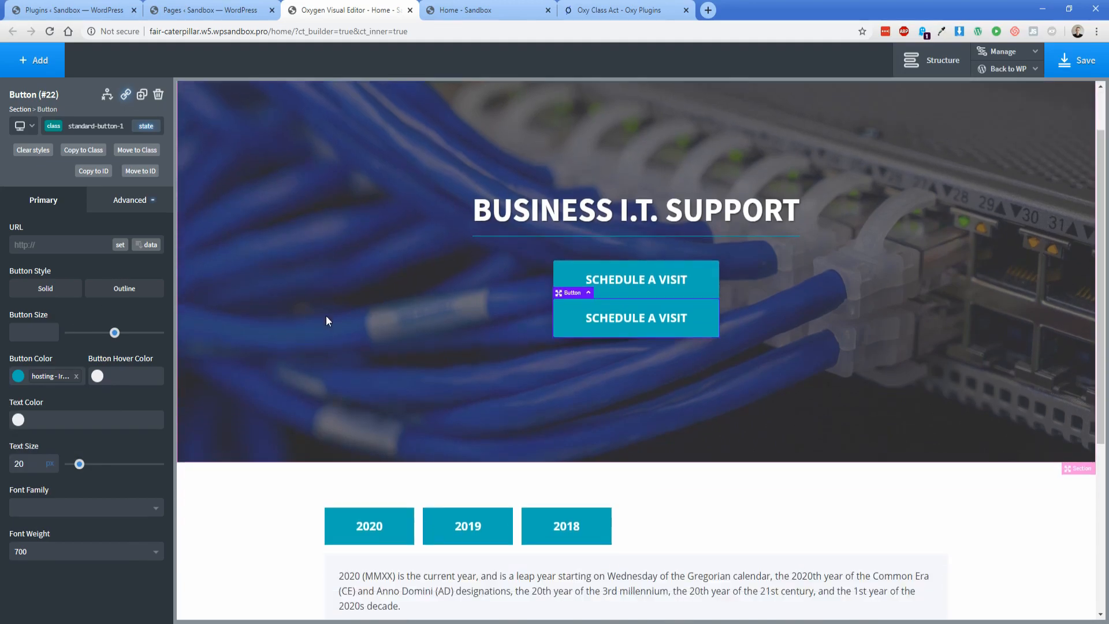
{"action": "left_click", "coordinate": [368, 294]}
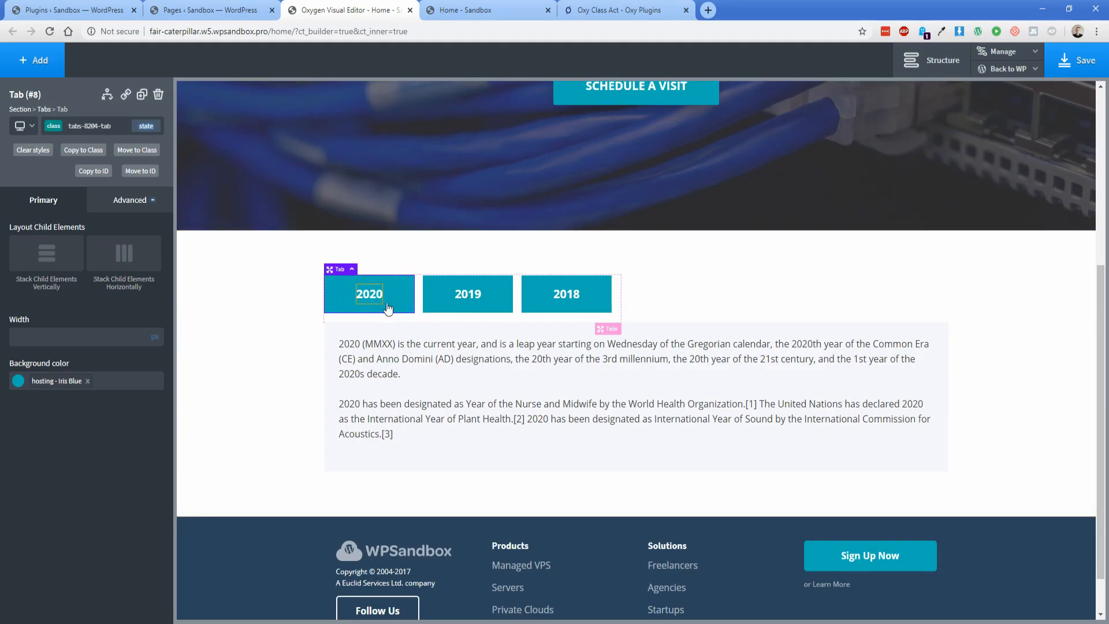
Clear the shared class styles on the year tabs, confirming both prompts, so 2020–2018 look default.
{"action": "left_click", "coordinate": [468, 294]}
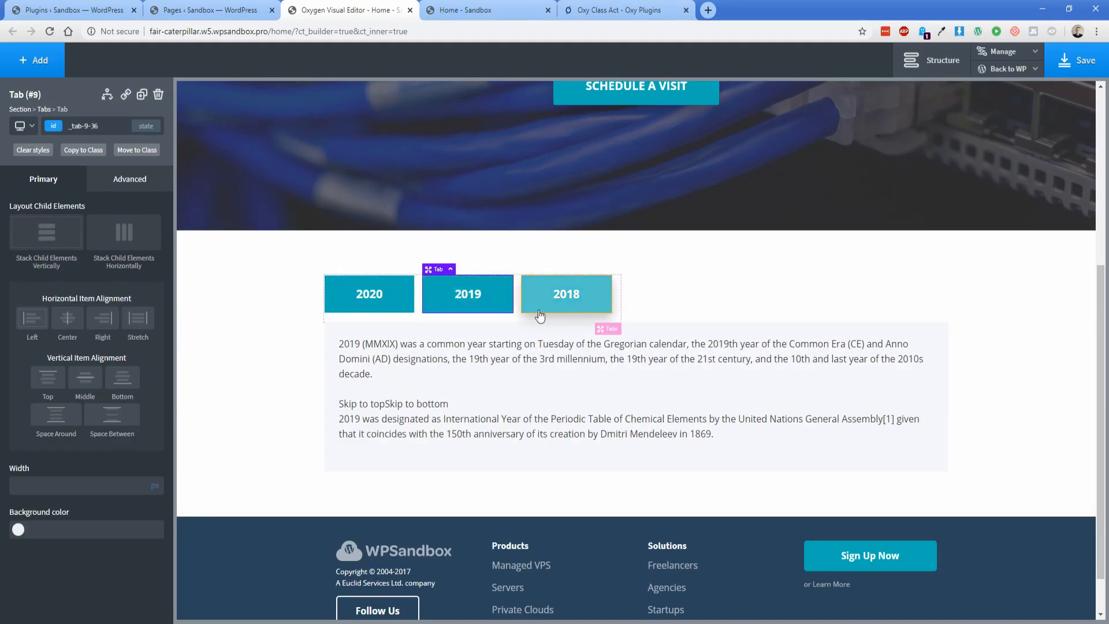
{"action": "left_click", "coordinate": [369, 294]}
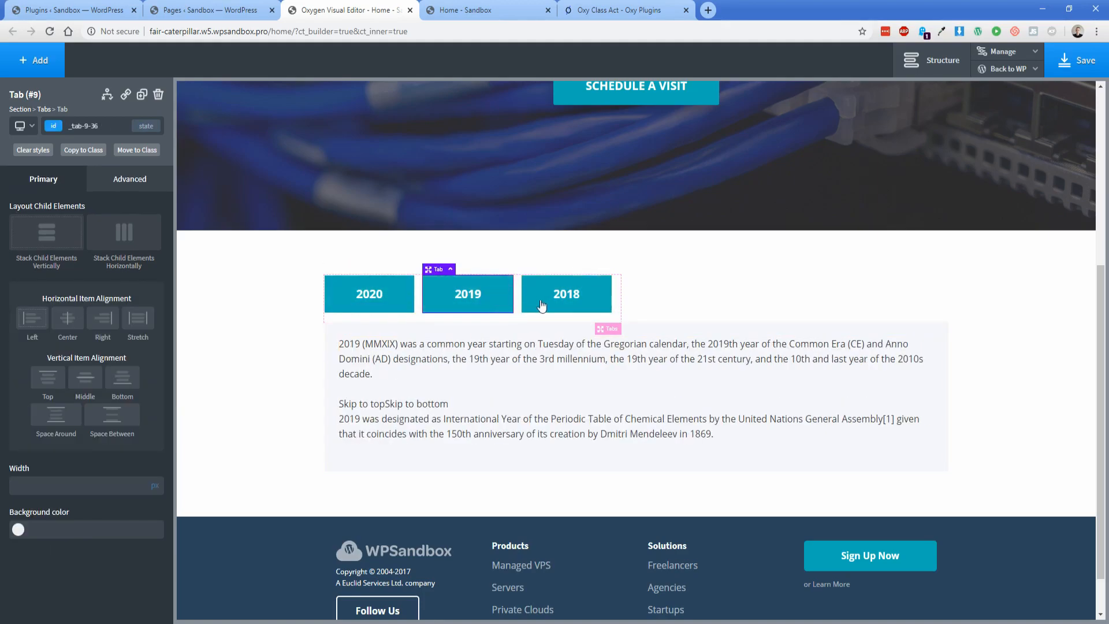
{"action": "left_click", "coordinate": [567, 293]}
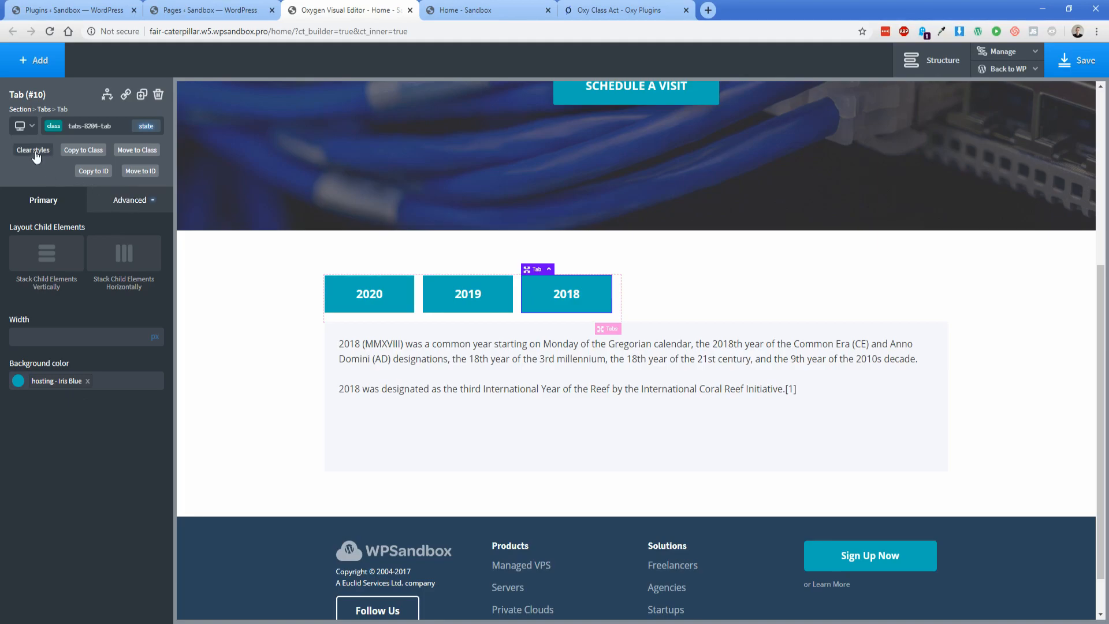
{"action": "left_click", "coordinate": [33, 150]}
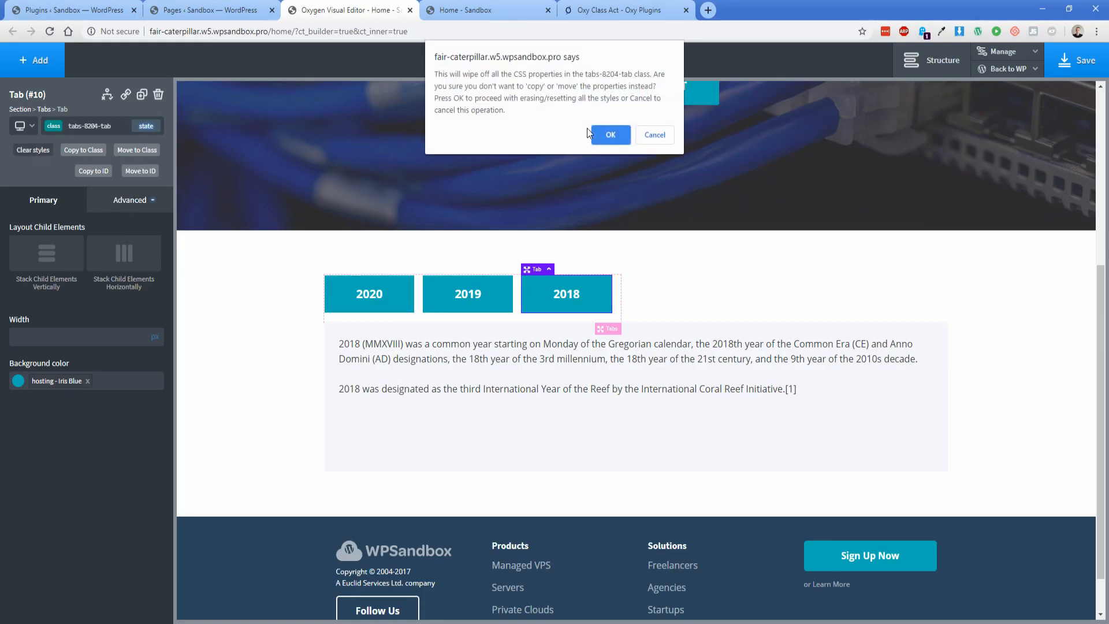
{"action": "left_click", "coordinate": [610, 134]}
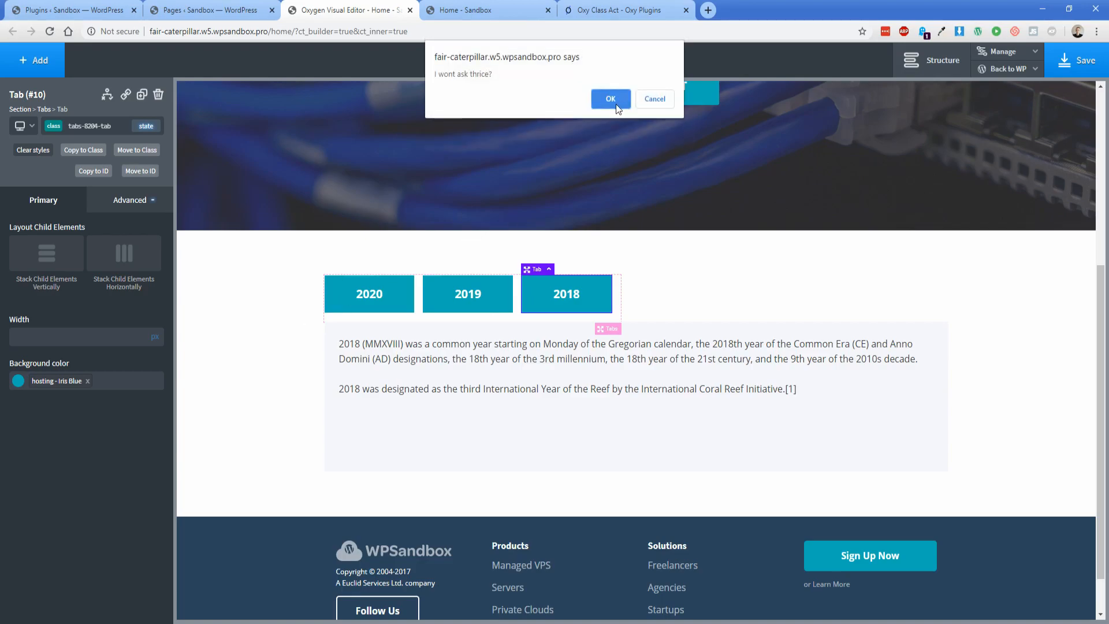
{"action": "left_click", "coordinate": [610, 98]}
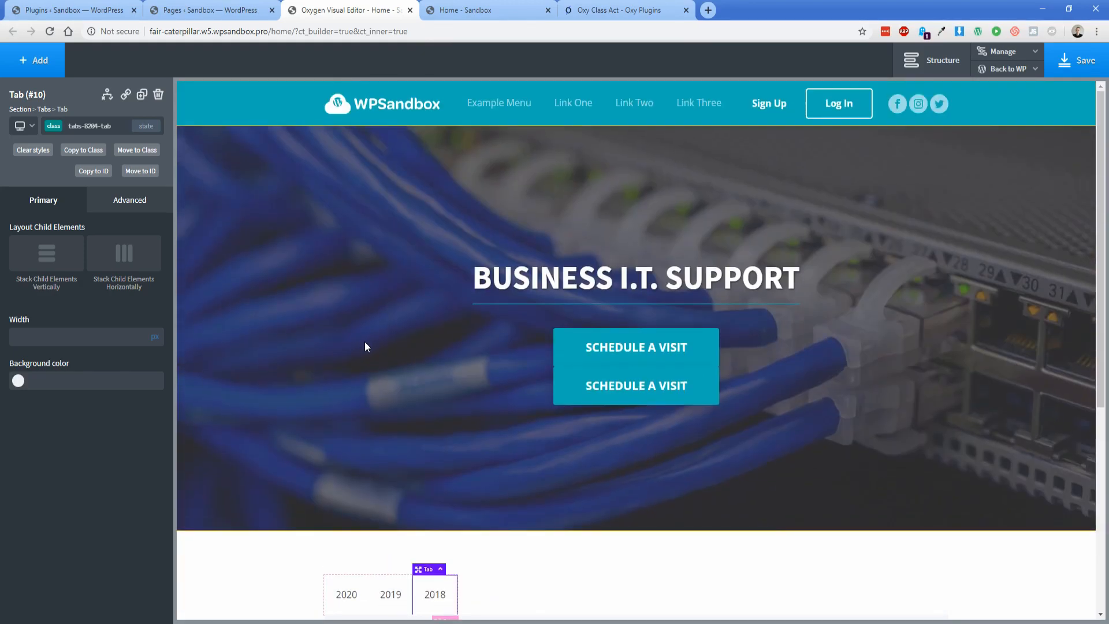
{"action": "left_click", "coordinate": [625, 10]}
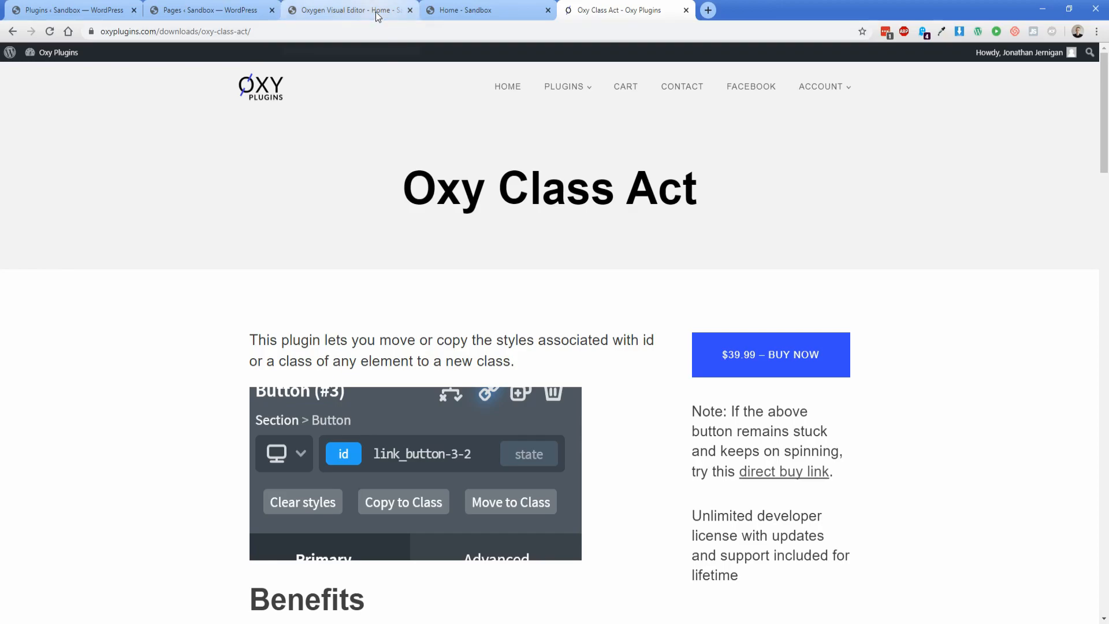
{"action": "left_click", "coordinate": [346, 10]}
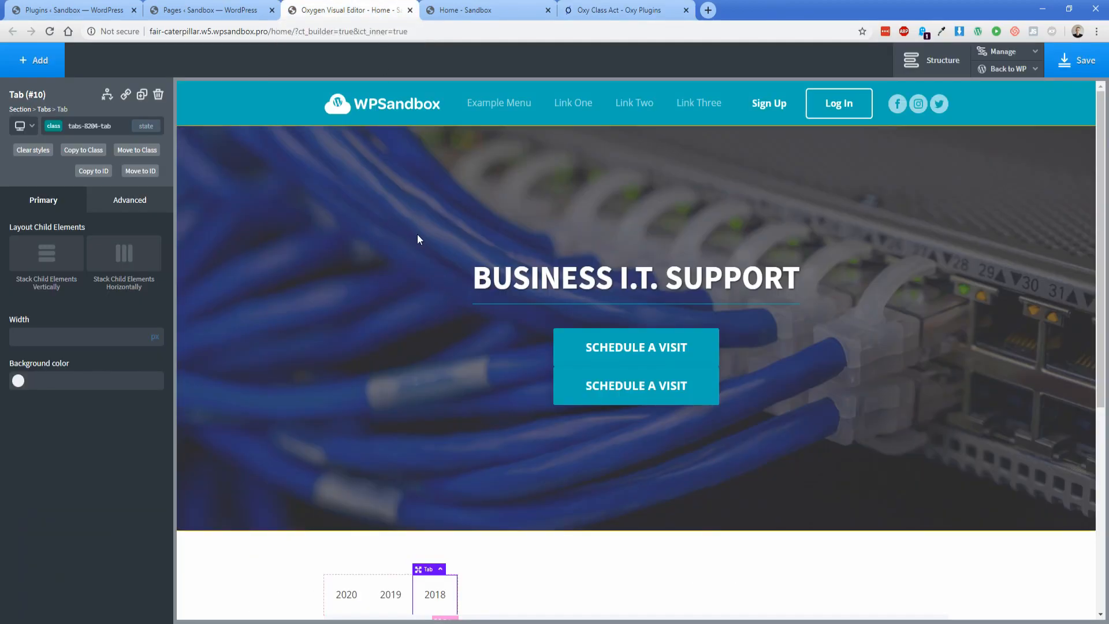